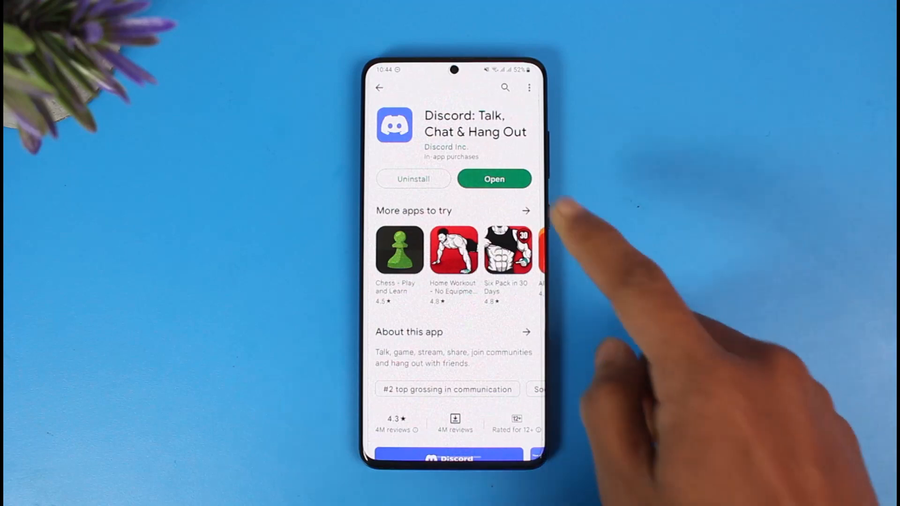
Launch Discord from its Play Store listing, landing on the user settings page
click(494, 178)
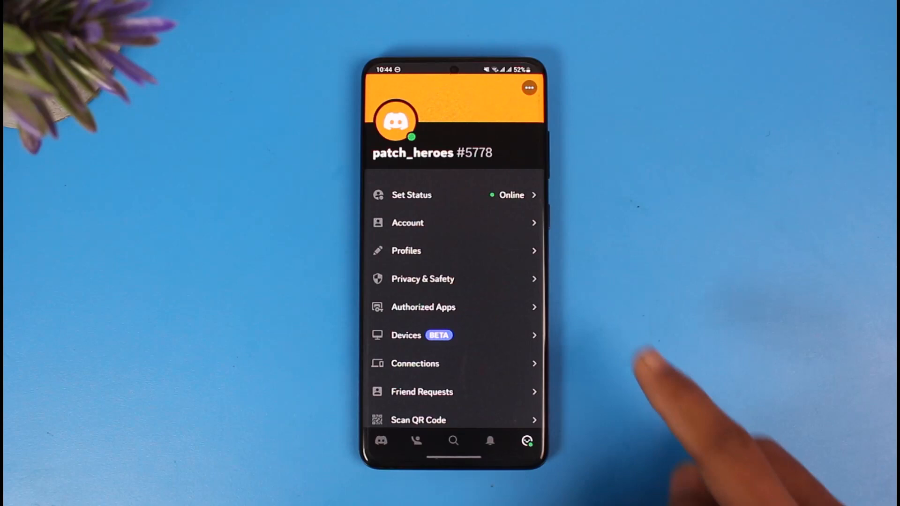
Go to Account settings and into the Phone row to reach the phone number update screen
click(408, 223)
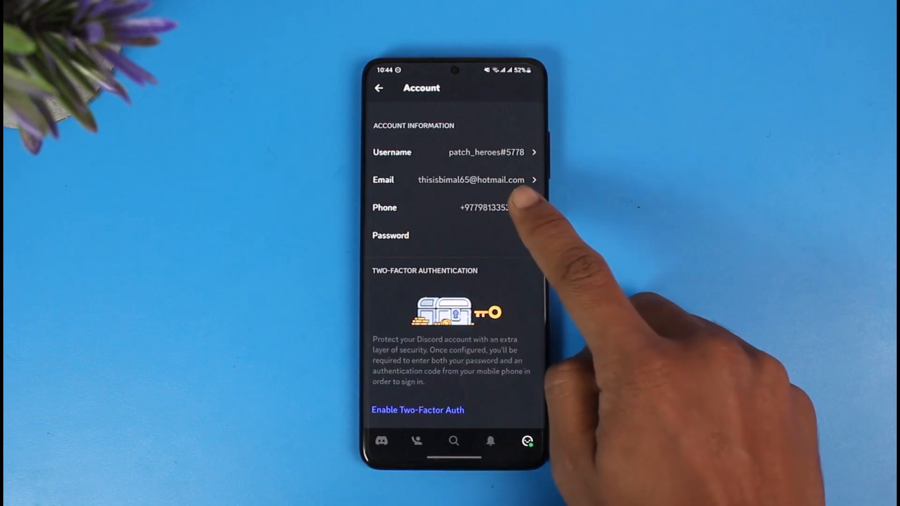
click(453, 208)
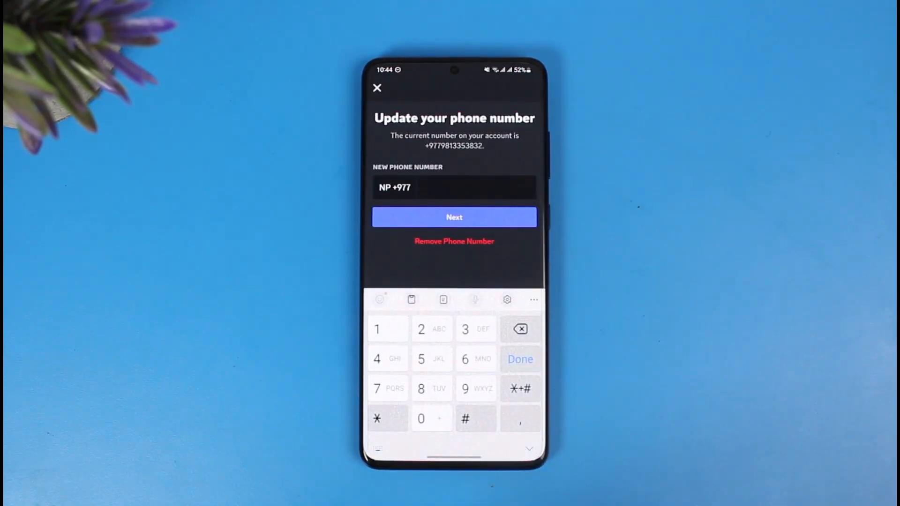
Remove the linked phone number and confirm with the account password so Account lists no phone
click(453, 187)
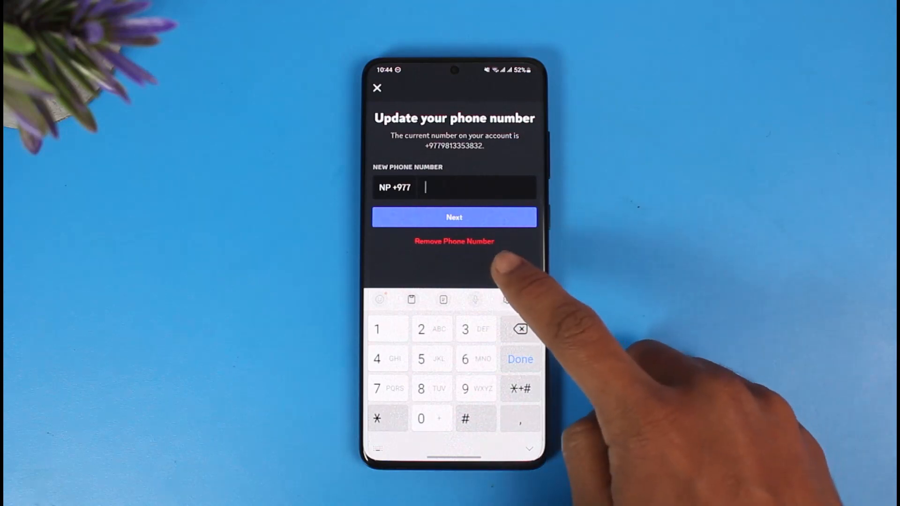
click(454, 217)
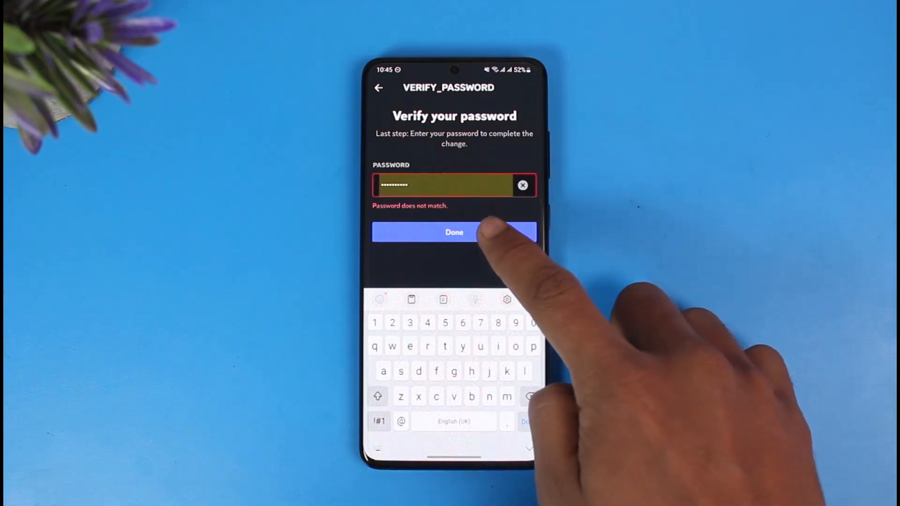
click(454, 232)
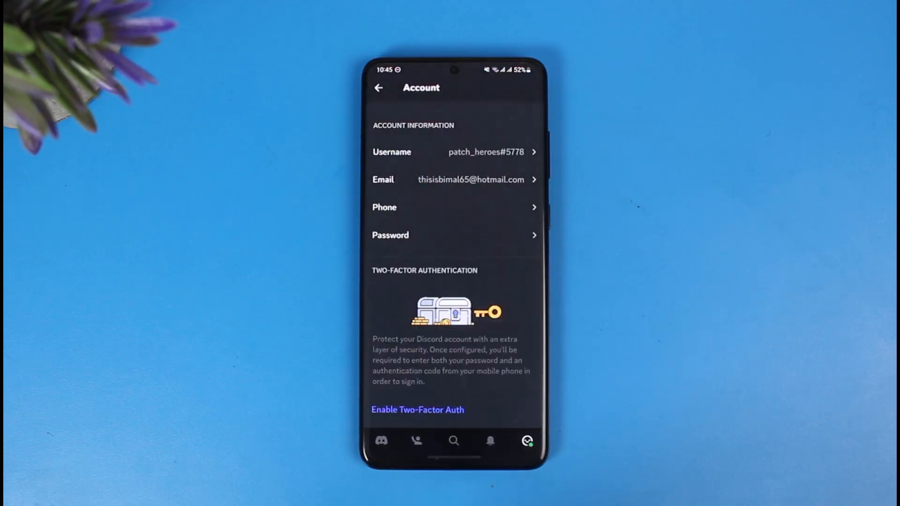